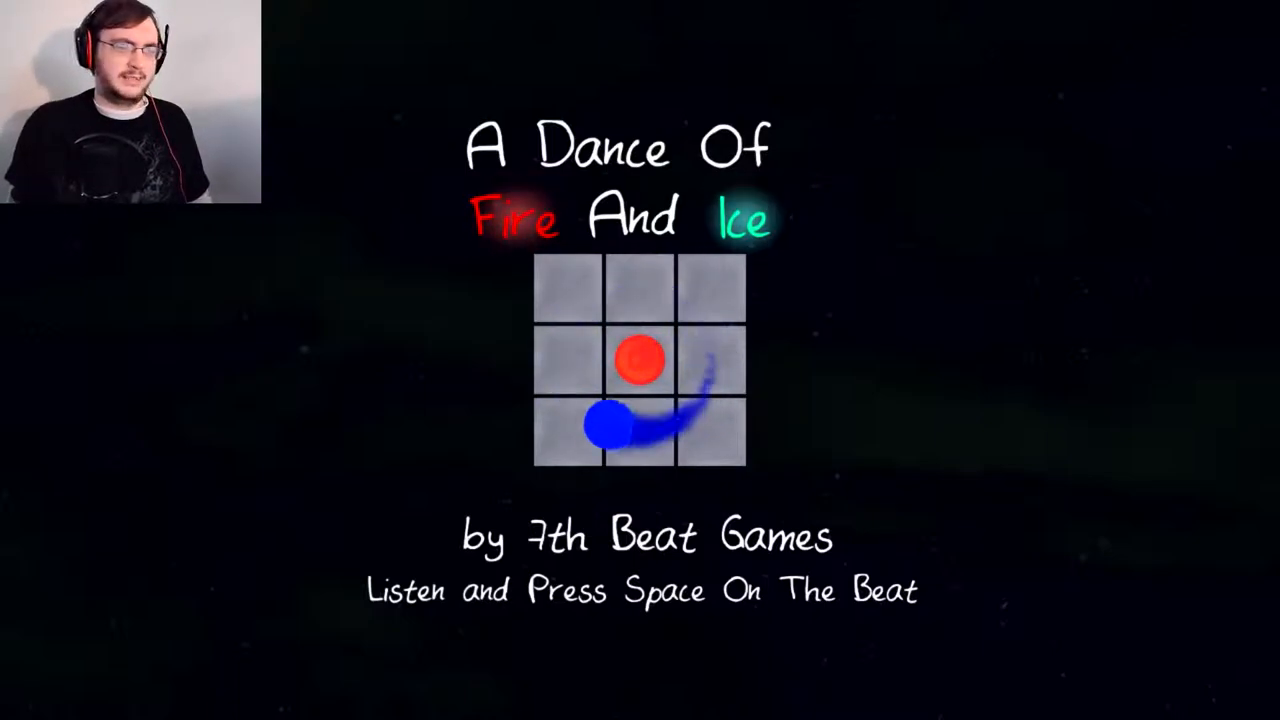
# Step: Start level 1-X, tap Space on the beats until failing, then restart and land a Perfect hit
pyautogui.press('space')
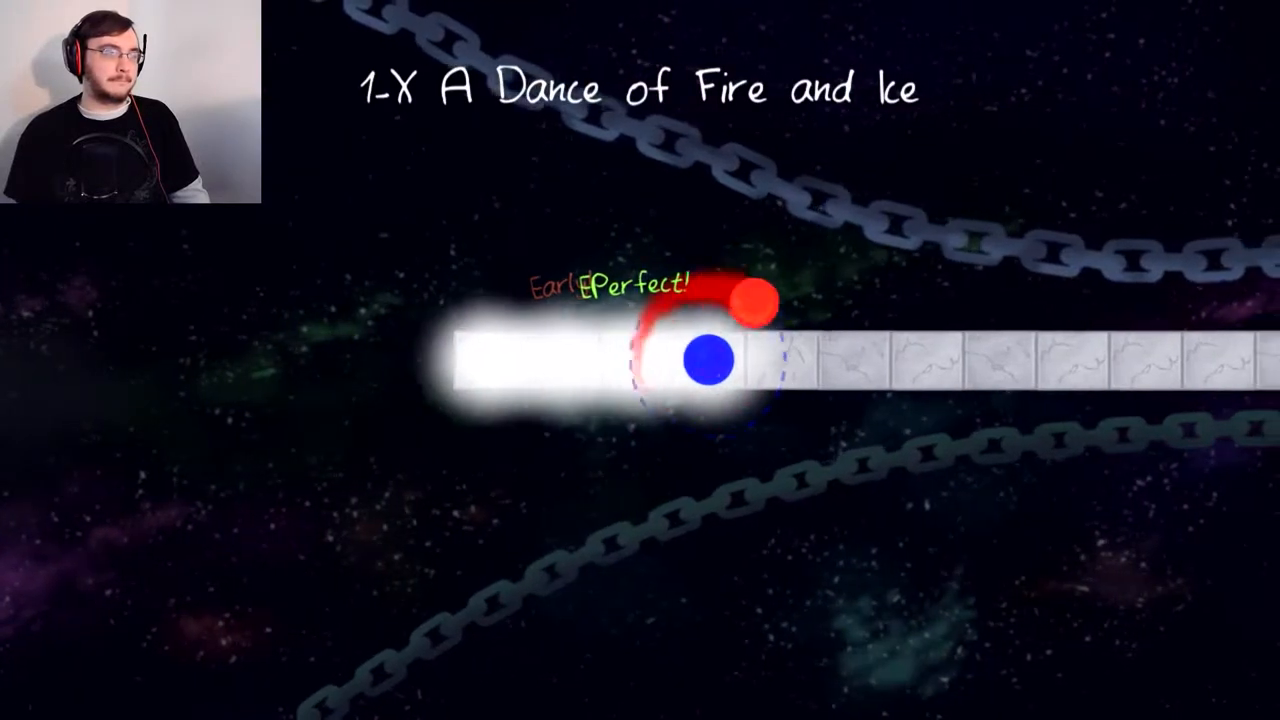
pyautogui.press('space')
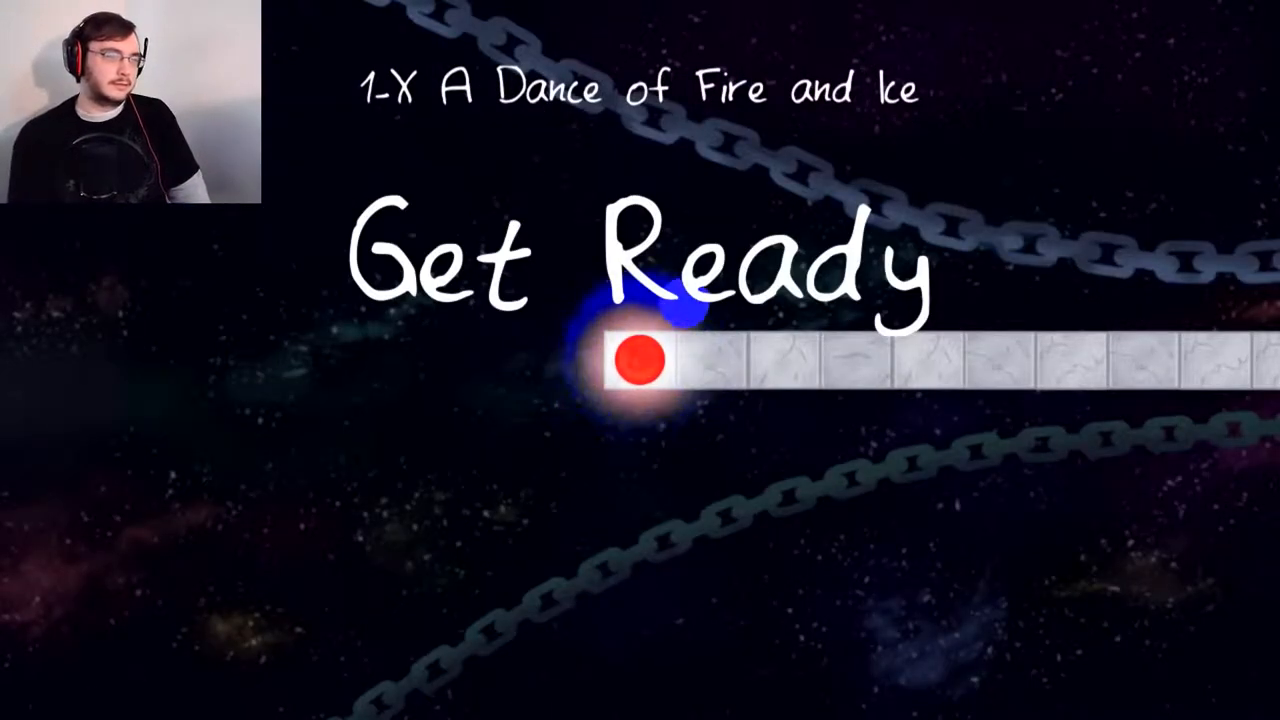
pyautogui.press('space')
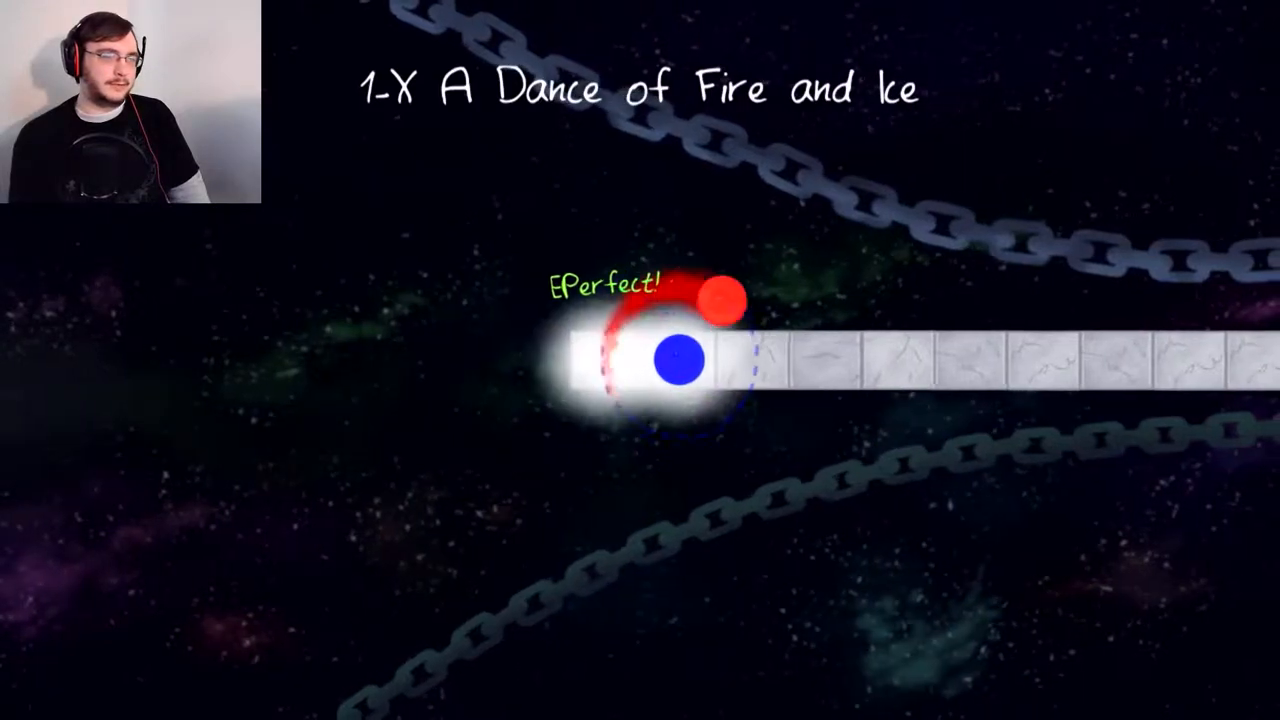